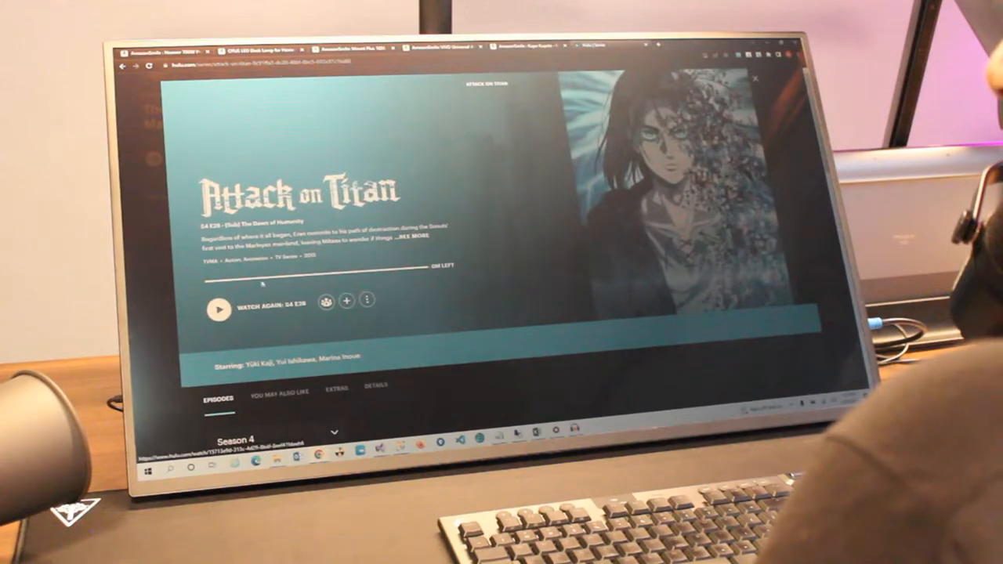
Navigate the BlazorApp4 sidebar away from the Fetch data weather forecast page.
left_click(216, 304)
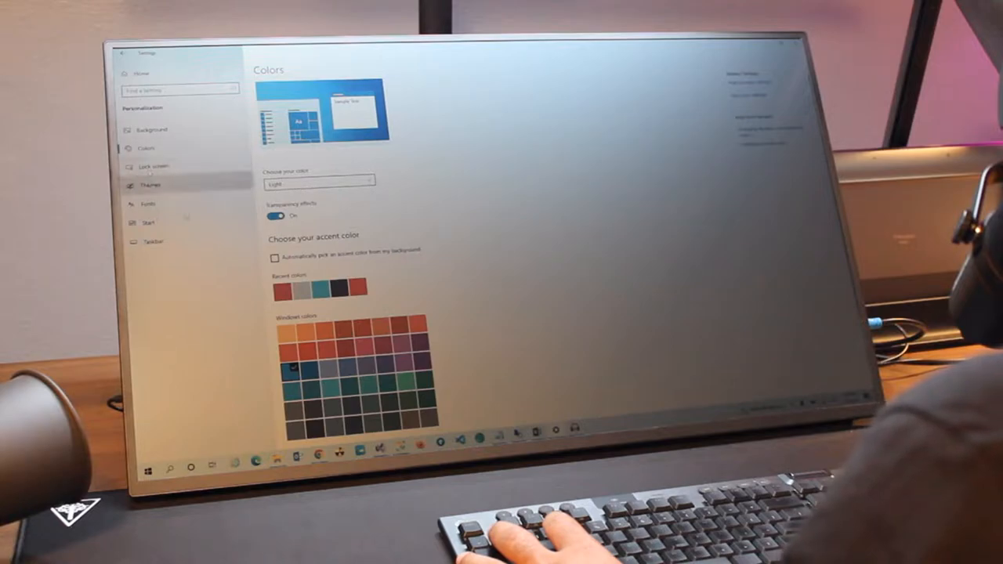
left_click(151, 185)
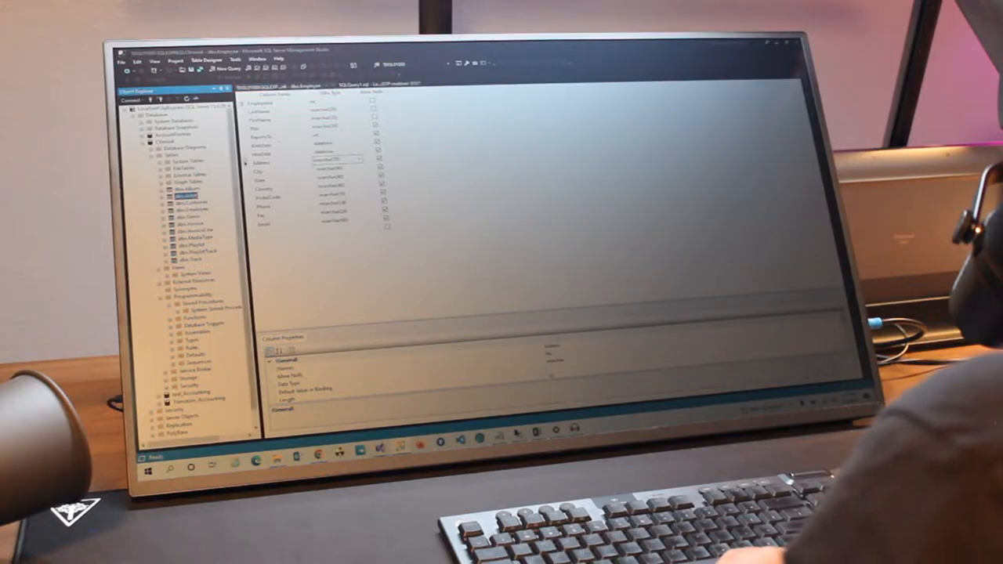
right_click(180, 194)
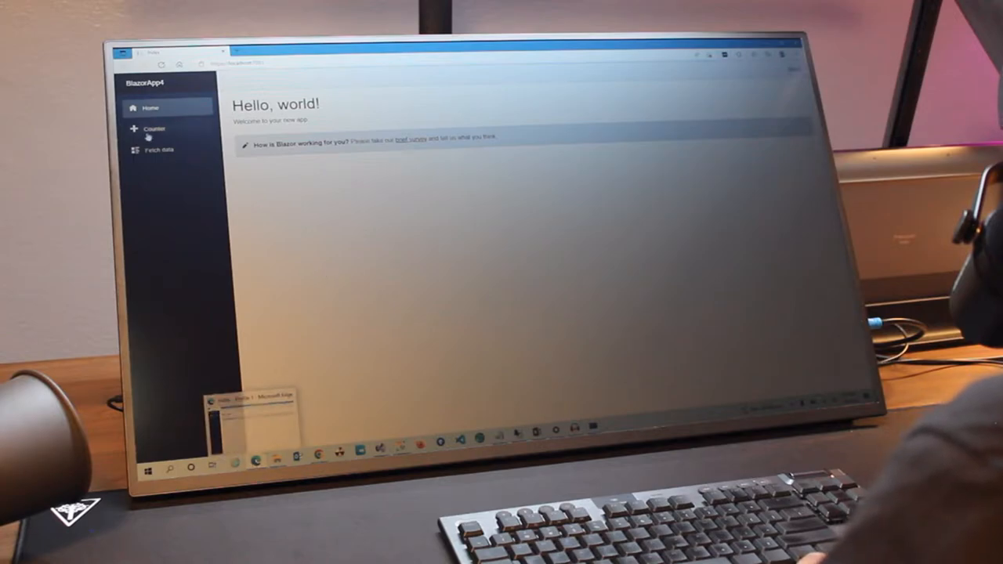
Show the Counter page and increment its current count.
left_click(154, 128)
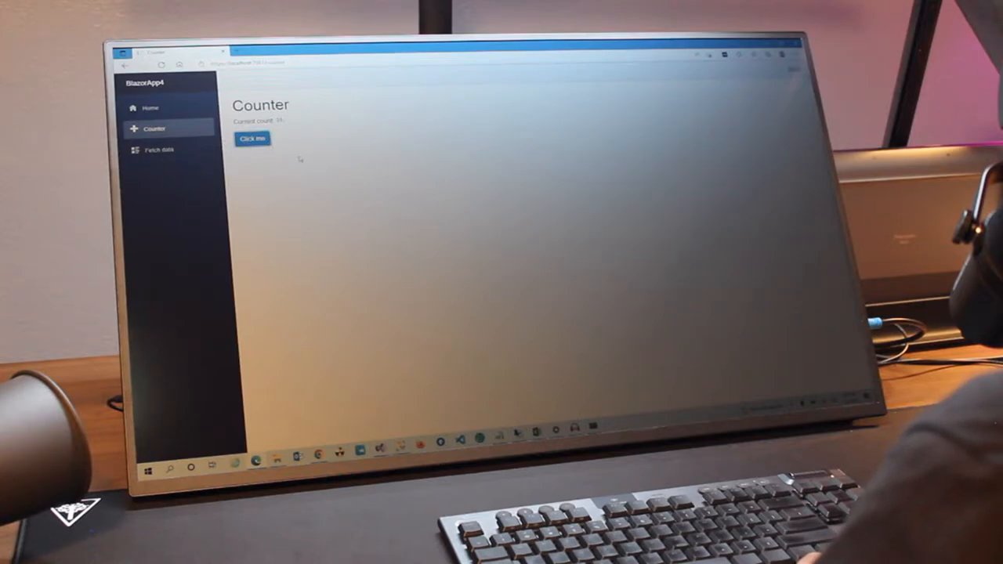
left_click(157, 149)
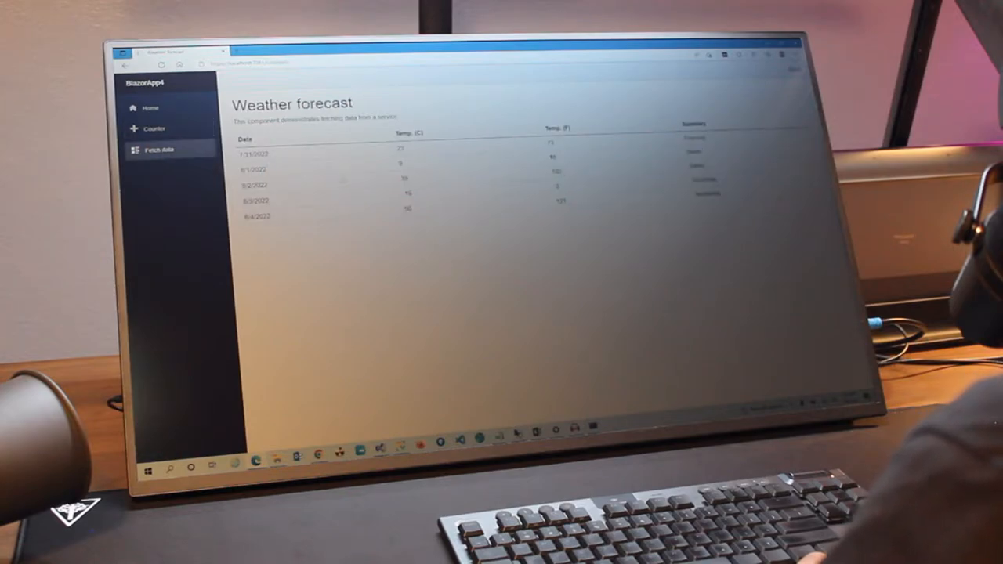
left_click(154, 129)
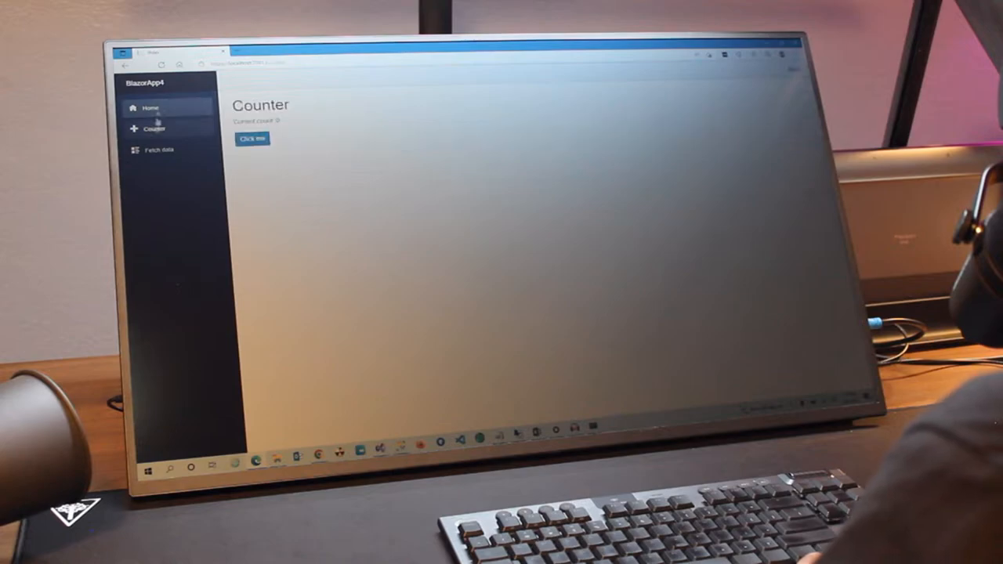
left_click(154, 149)
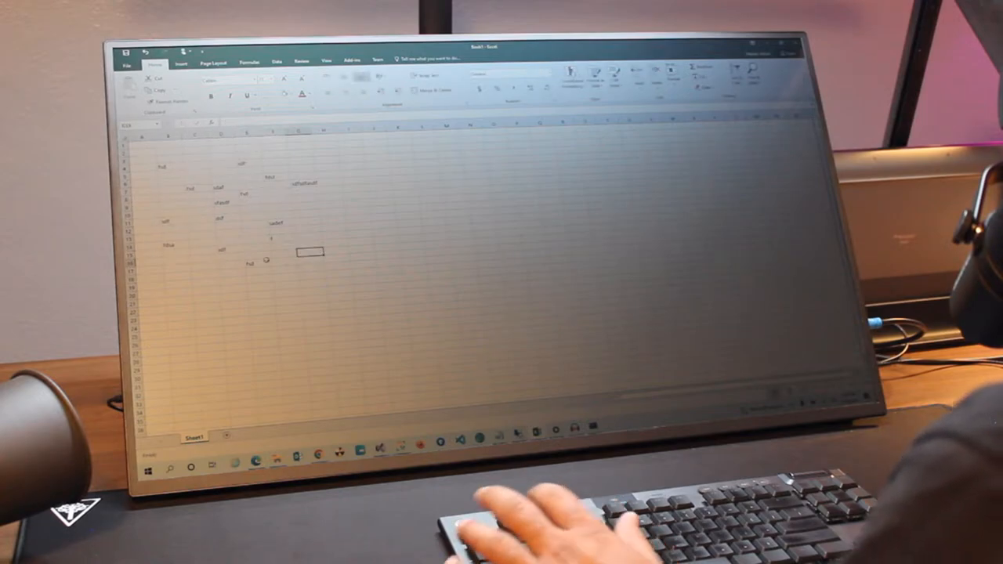
Select a block of text cells and apply a fill colour from the Home ribbon.
left_click_drag(249, 160, 323, 238)
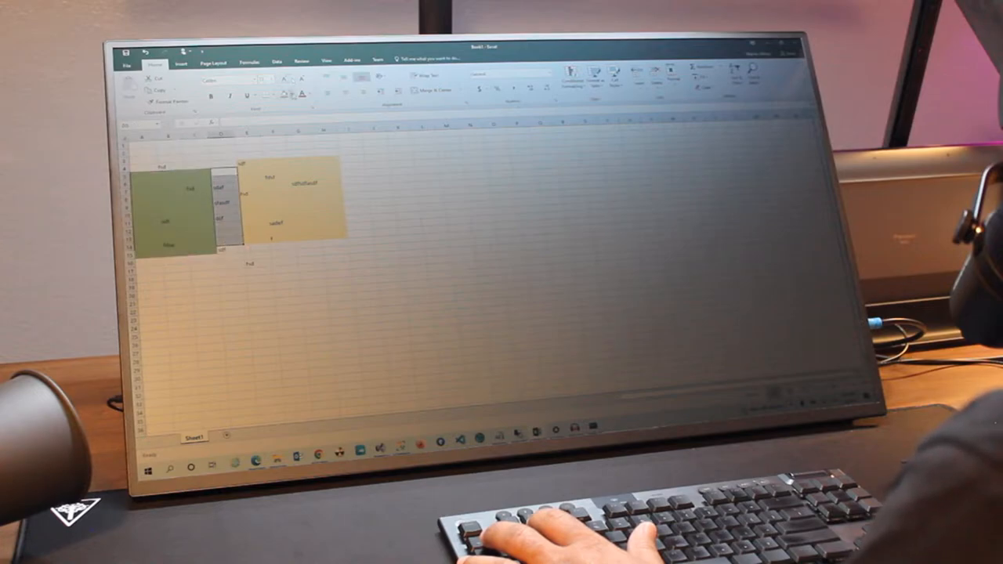
left_click(288, 96)
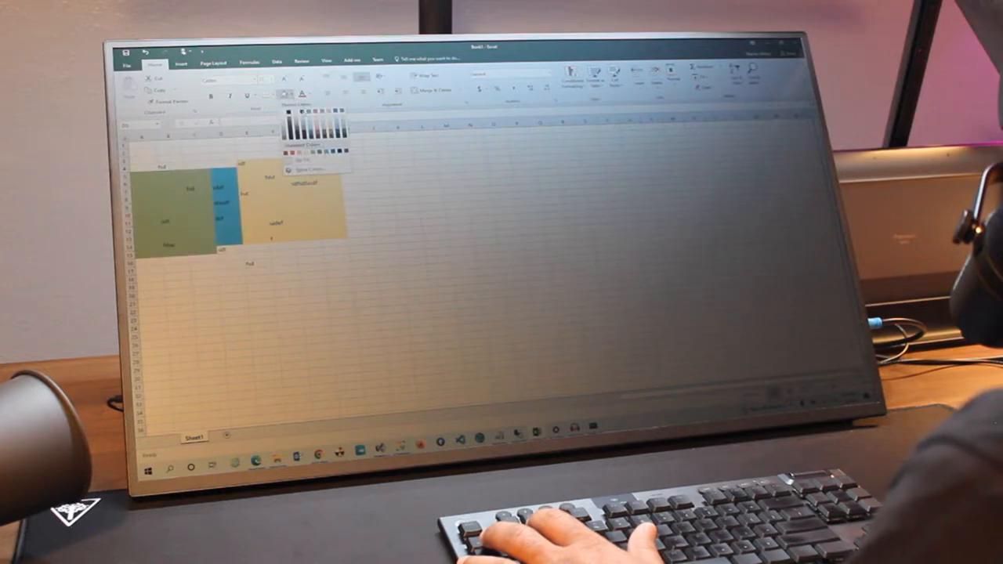